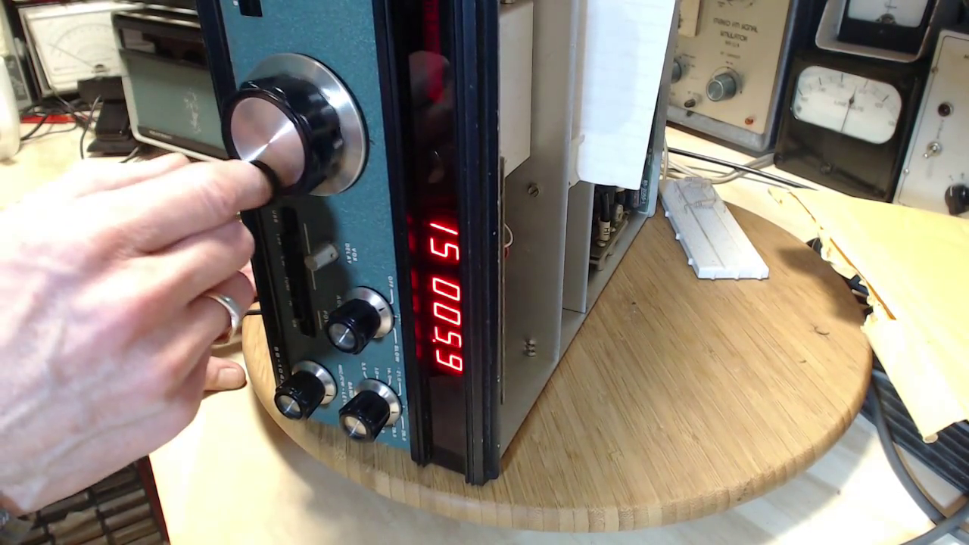
{"action": "left_click_drag", "start_coordinate": [288, 136], "coordinate": [288, 181]}
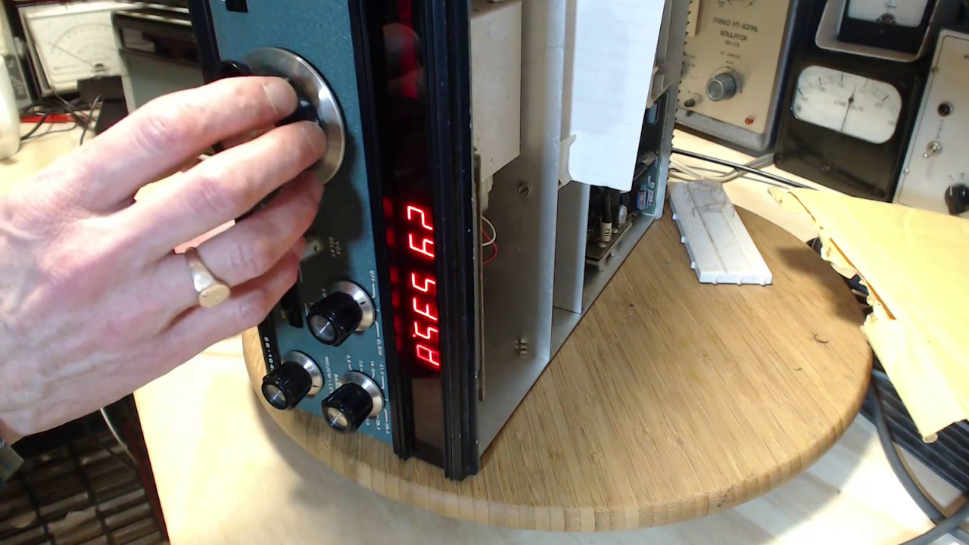
{"action": "left_click_drag", "start_coordinate": [288, 113], "coordinate": [265, 152]}
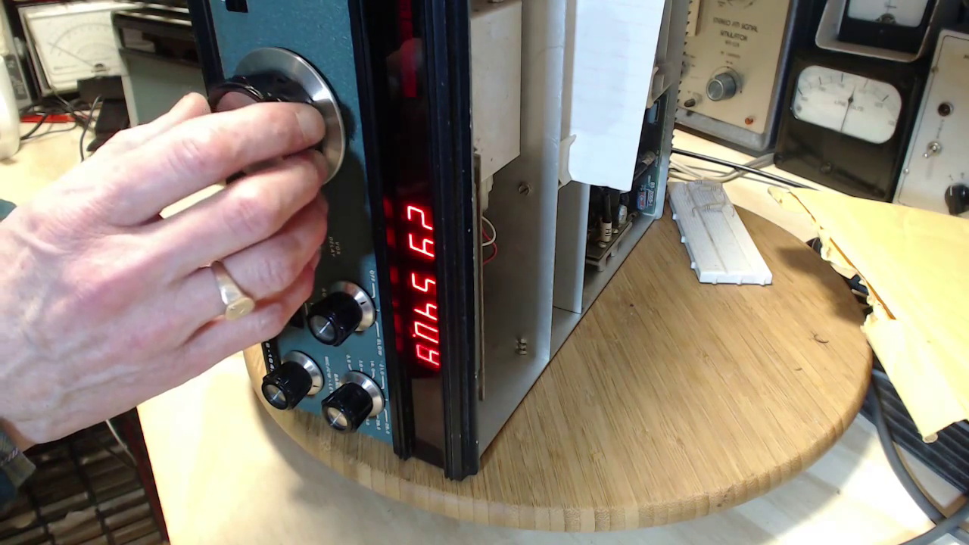